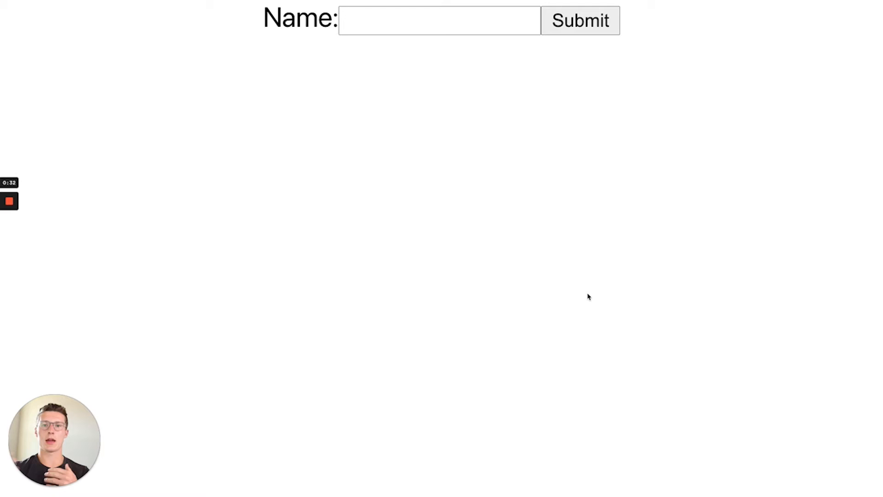
Step: Enter the name 'dylan' in the Chrome form and dismiss the name-changed alert
click(363, 20)
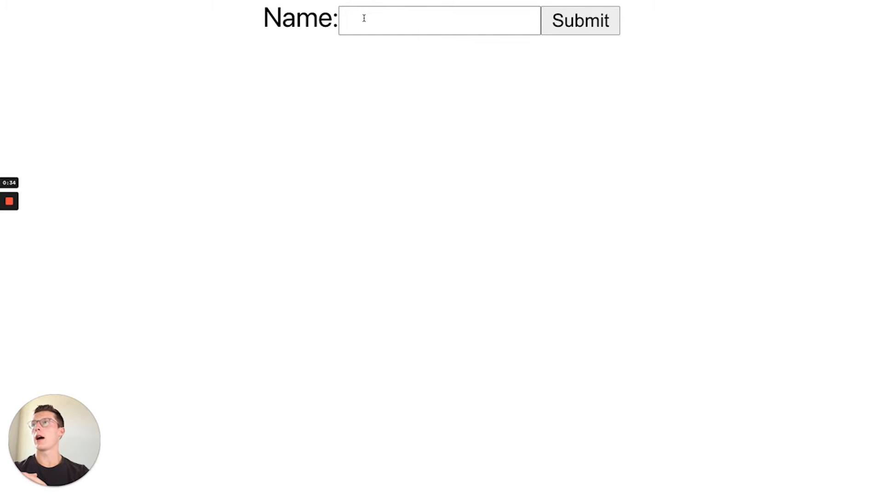
click(439, 21)
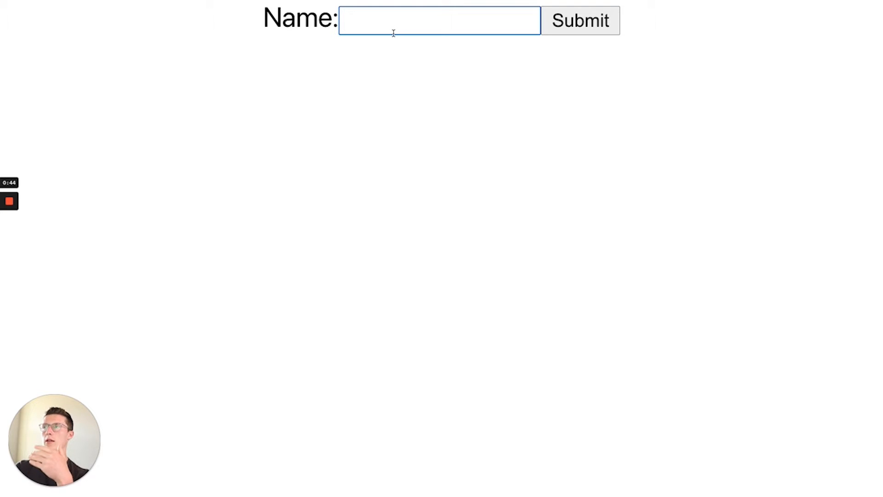
text(dyl)
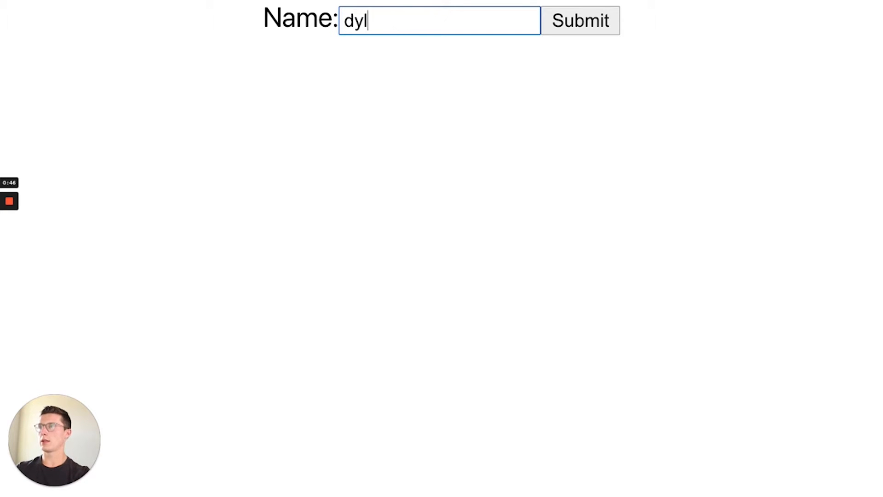
click(580, 20)
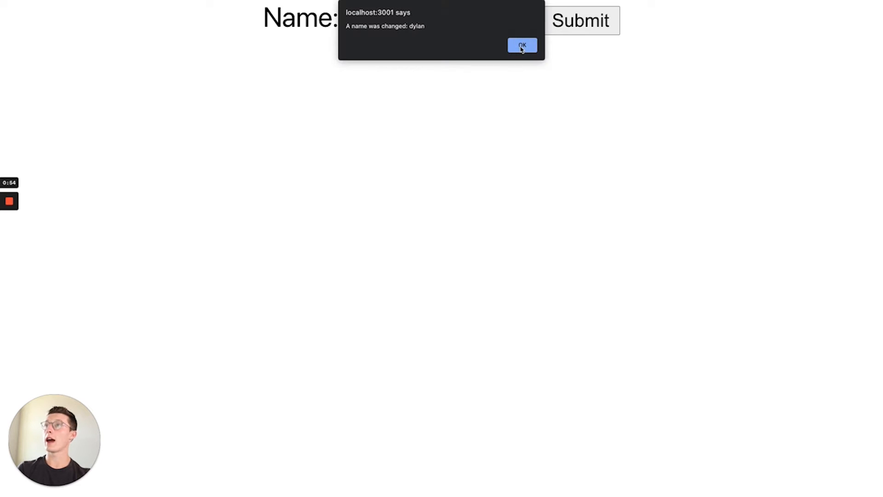
click(521, 45)
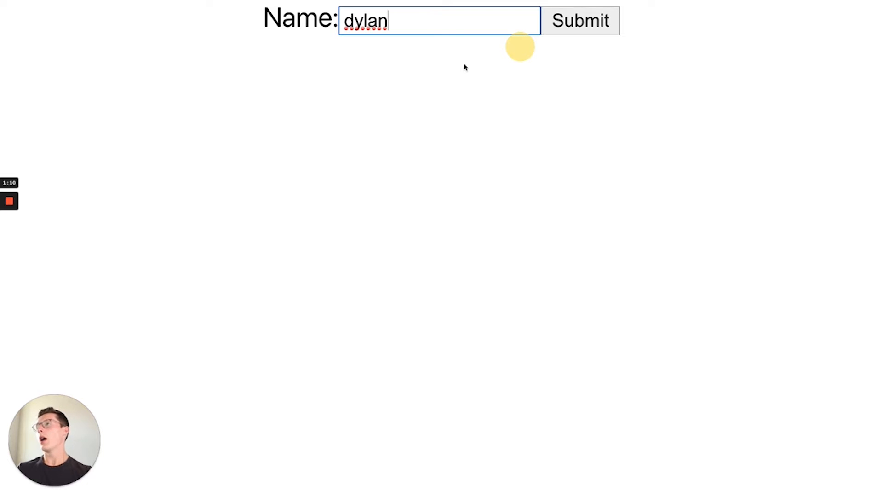
mouse_move(422, 283)
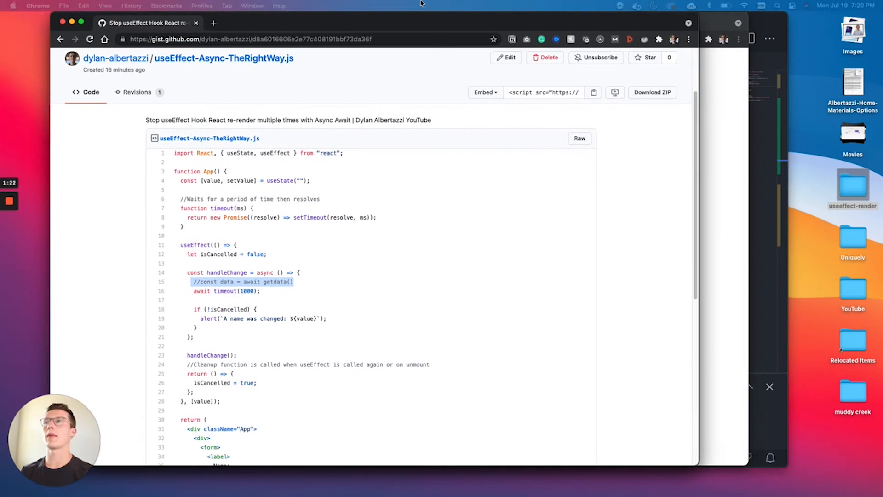
scroll(down, 3)
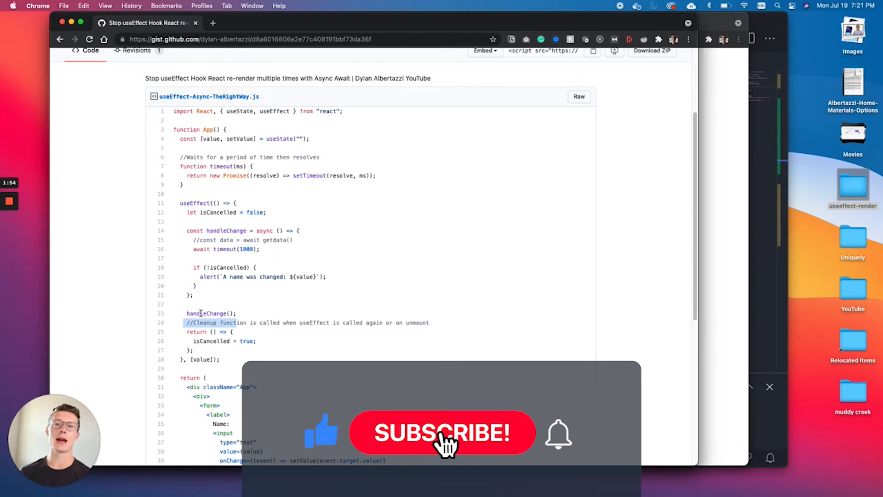
click(442, 433)
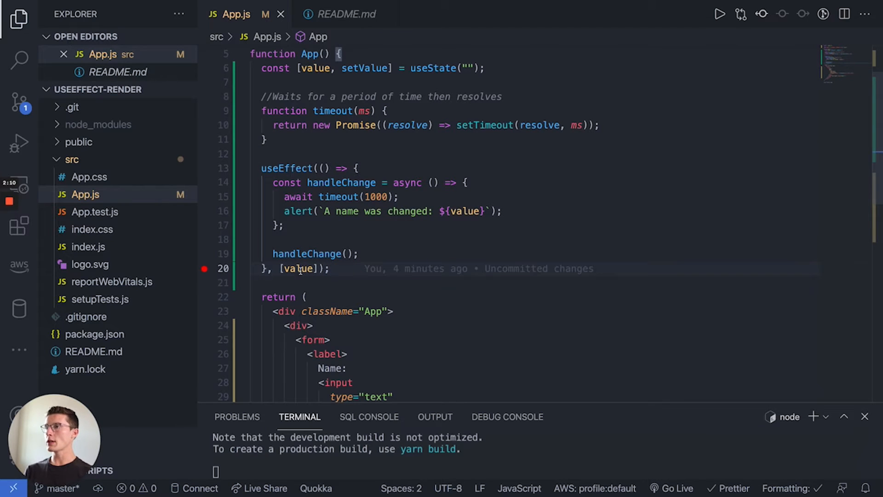
Step: Scroll App.js down to the useEffect that alerts after a one-second timeout
scroll(down, 3)
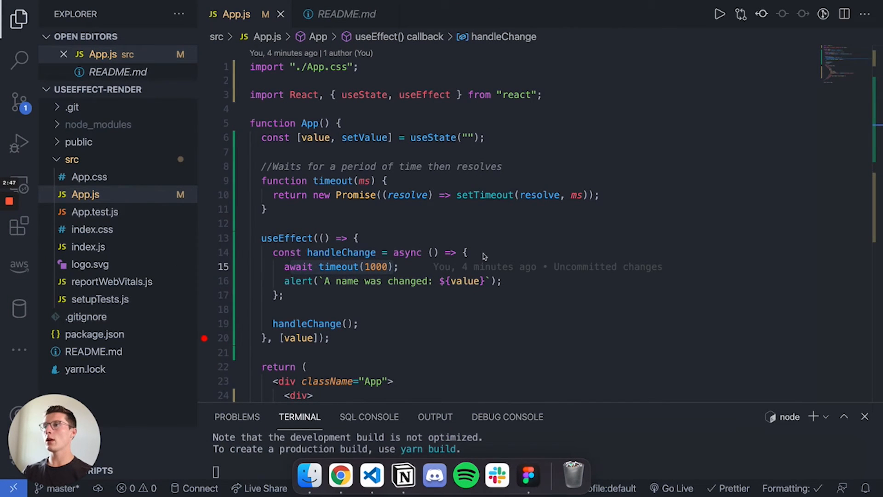
Step: Add '//const data = await getdata()' as the first line of handleChange
text(//const data = await getdata())
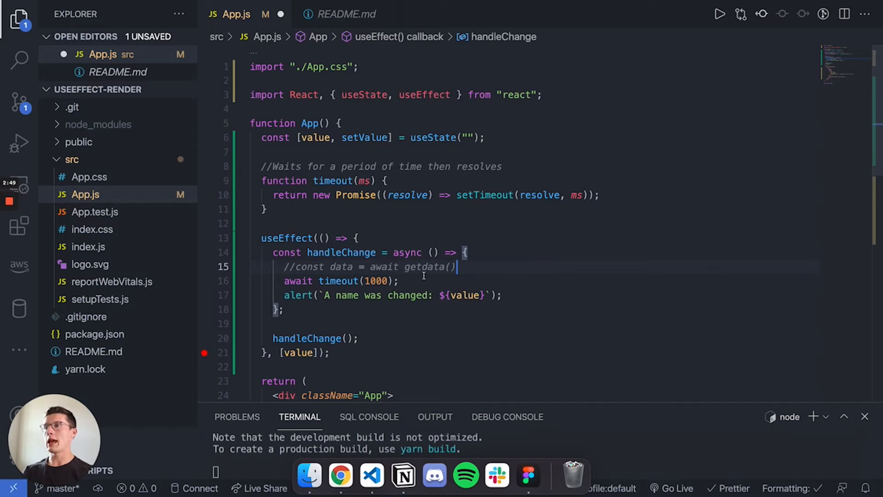
mouse_move(285, 281)
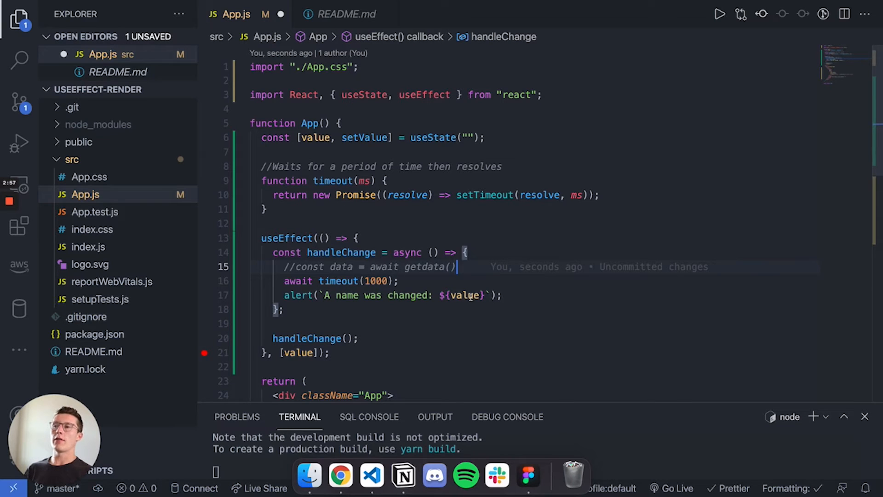
mouse_move(466, 295)
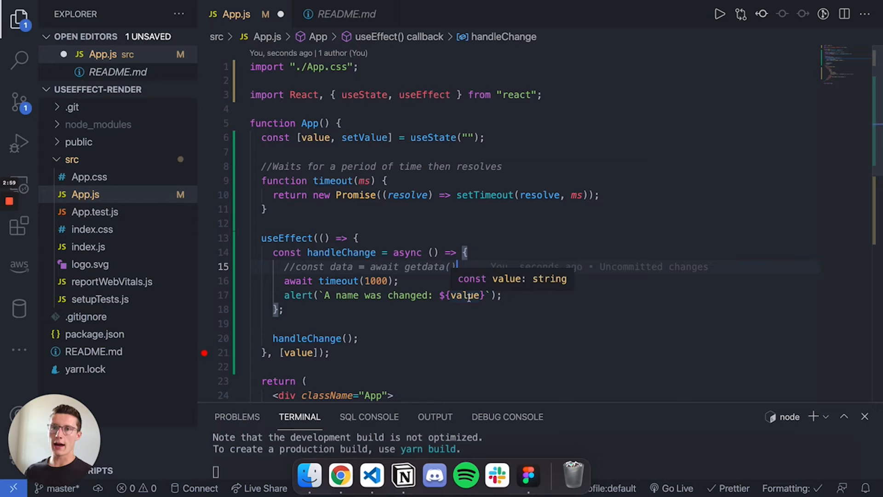
mouse_move(363, 309)
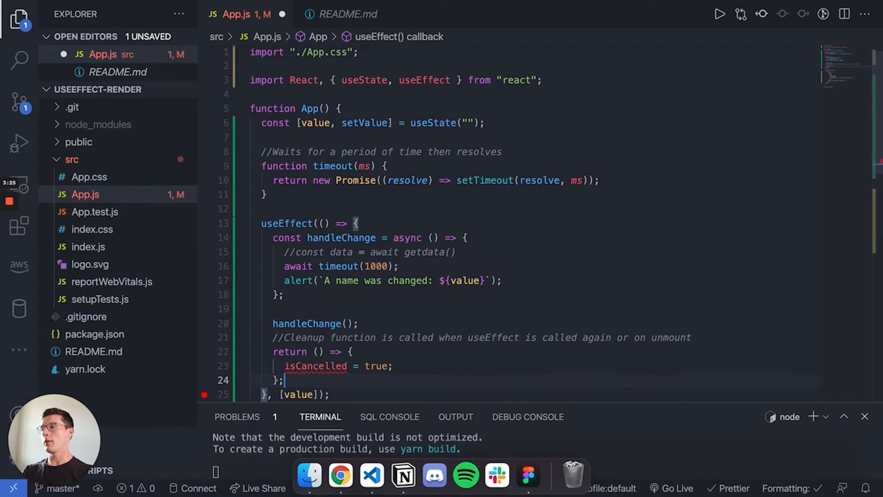
Step: Add 'let isCancelled = false;' as a new line inside the useEffect
double_click(289, 352)
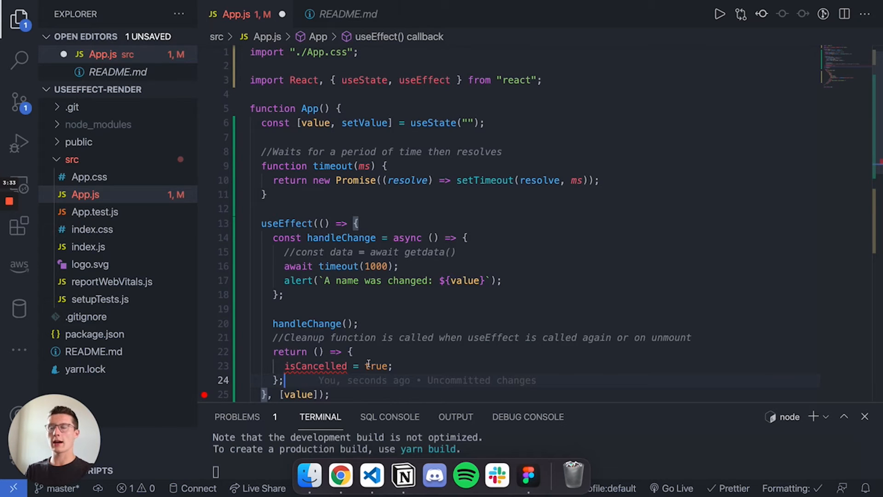
scroll(down, 3)
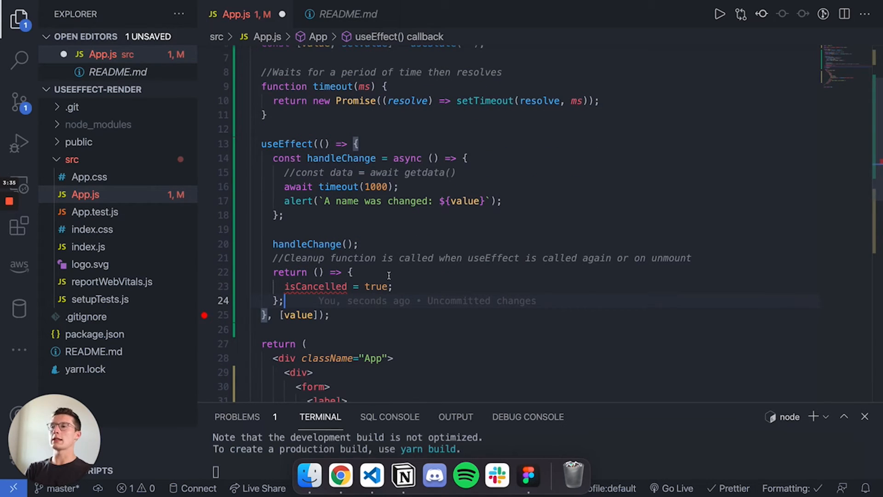
mouse_move(562, 261)
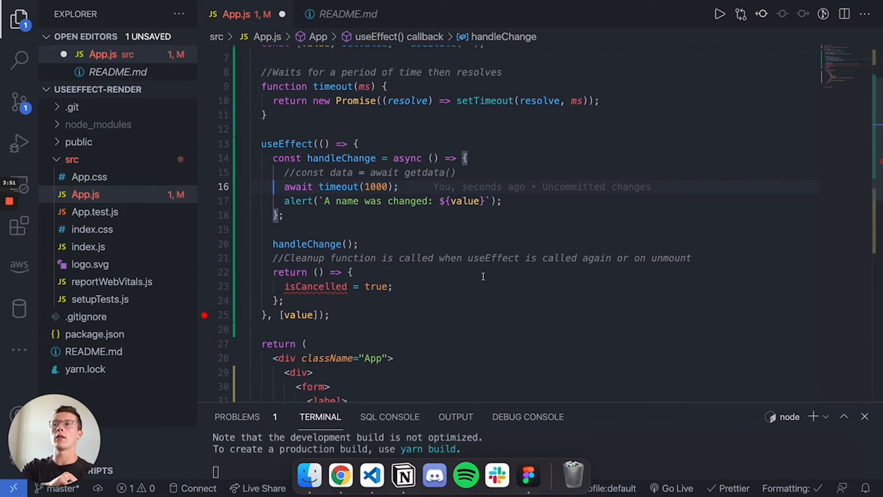
mouse_move(386, 293)
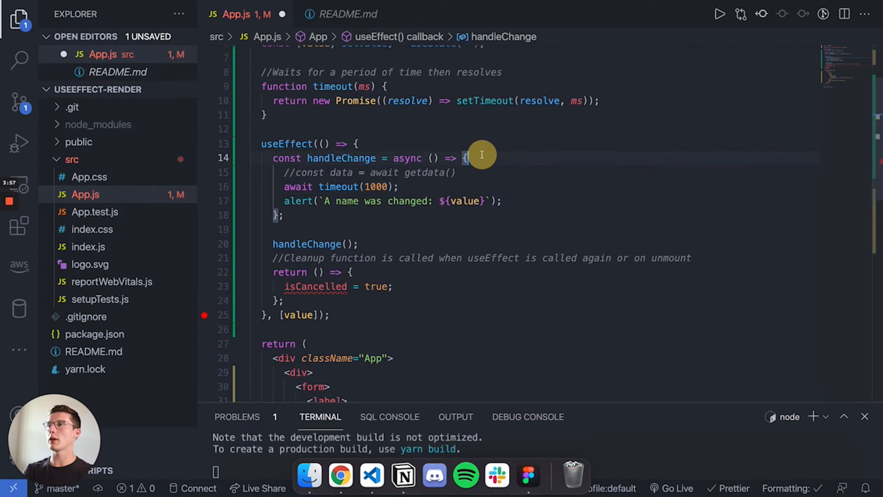
text(let isCancelled = false;)
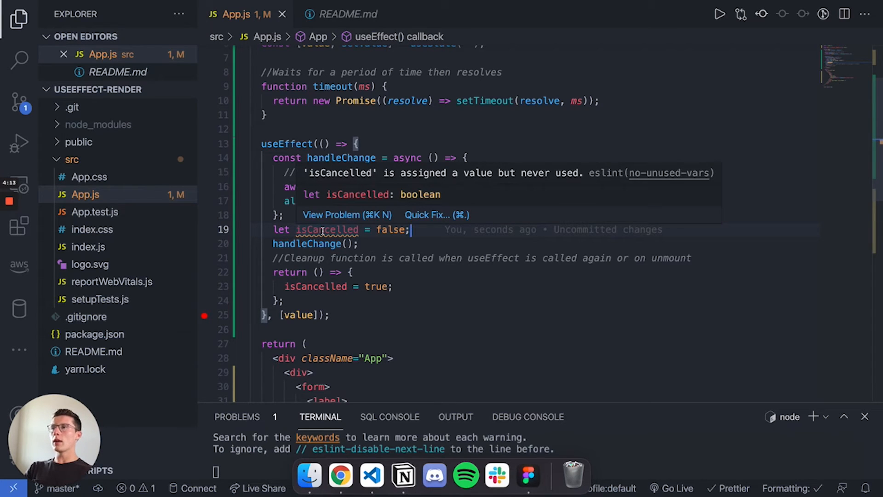
mouse_move(364, 261)
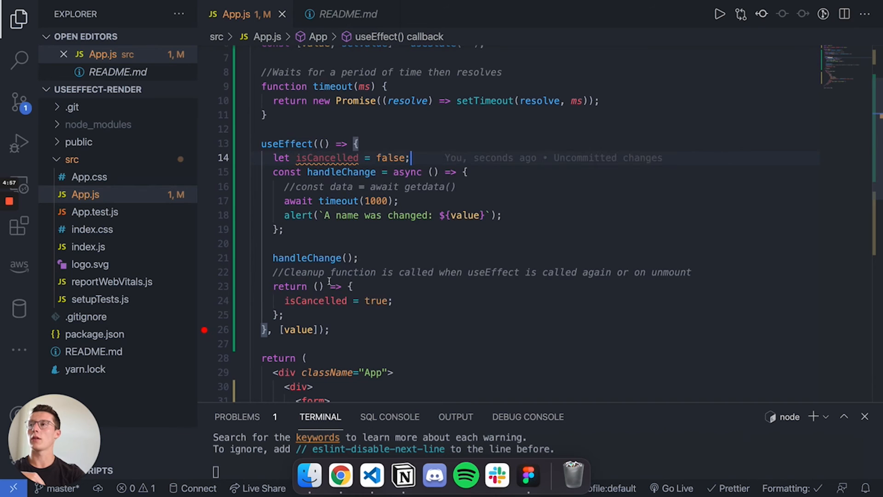
mouse_move(327, 158)
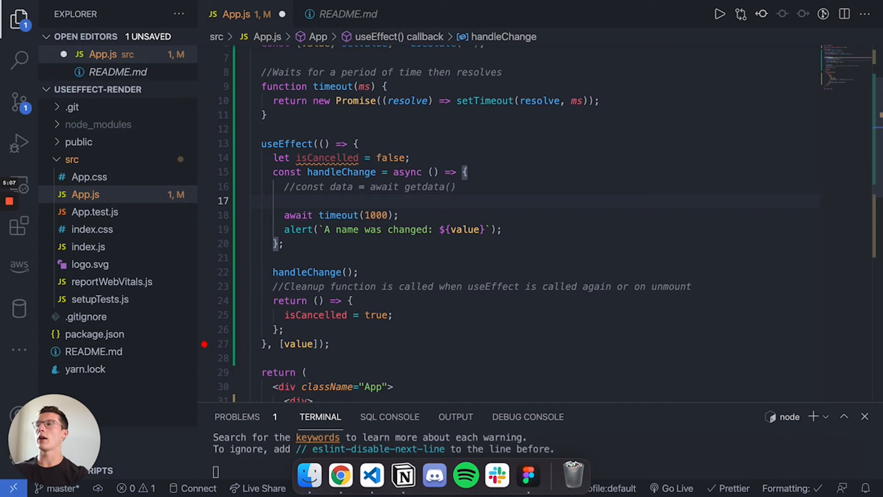
Step: Add an empty 'if(!isCancelled){}' block on a new line above the alert call
key(Backspace)
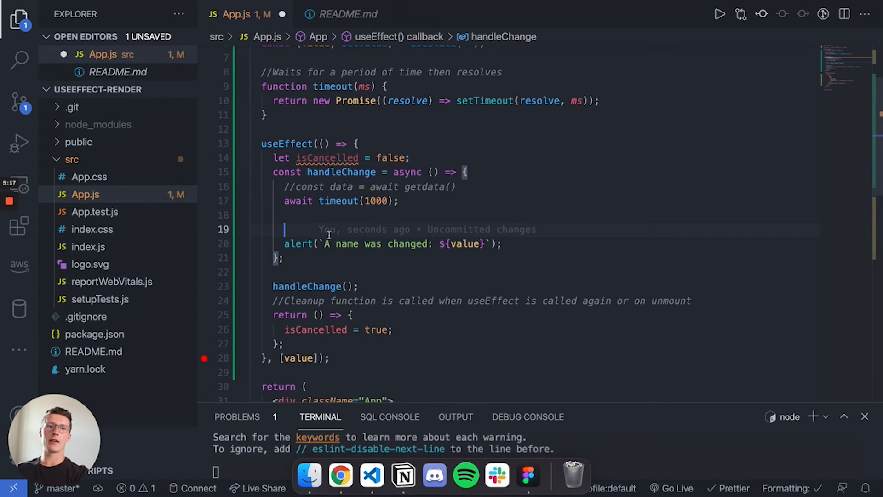
text(if()
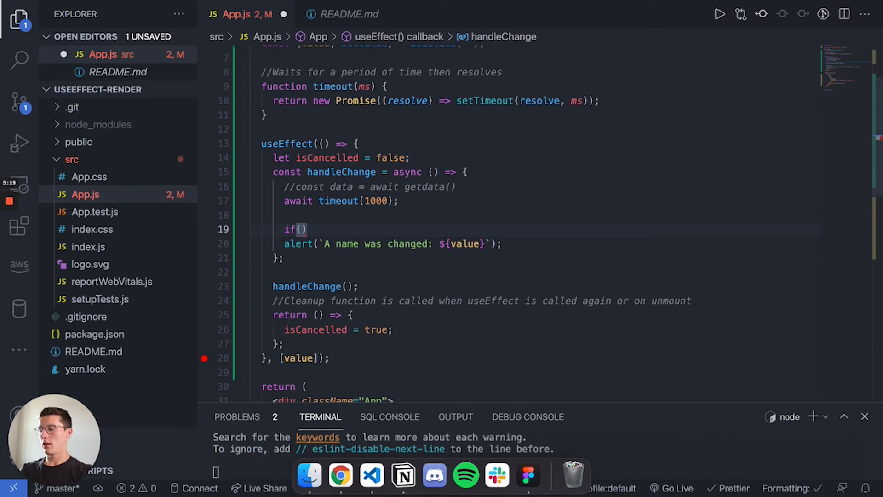
text(!isCancelled)
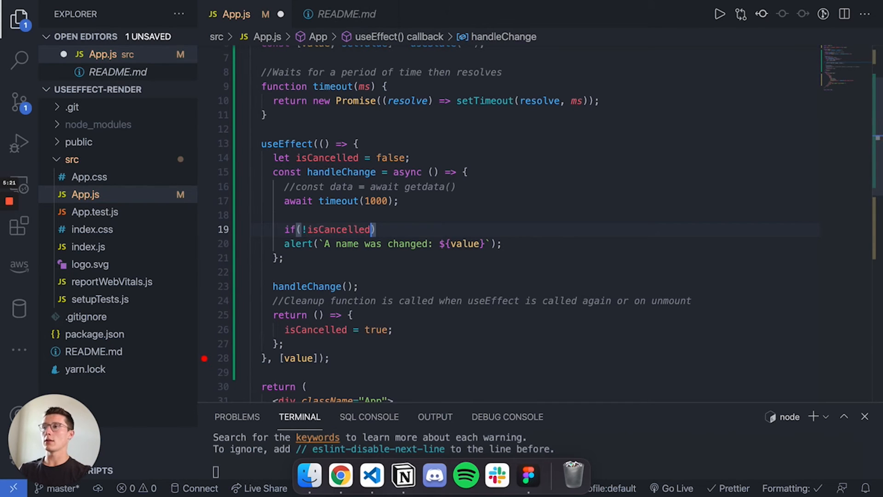
text({})
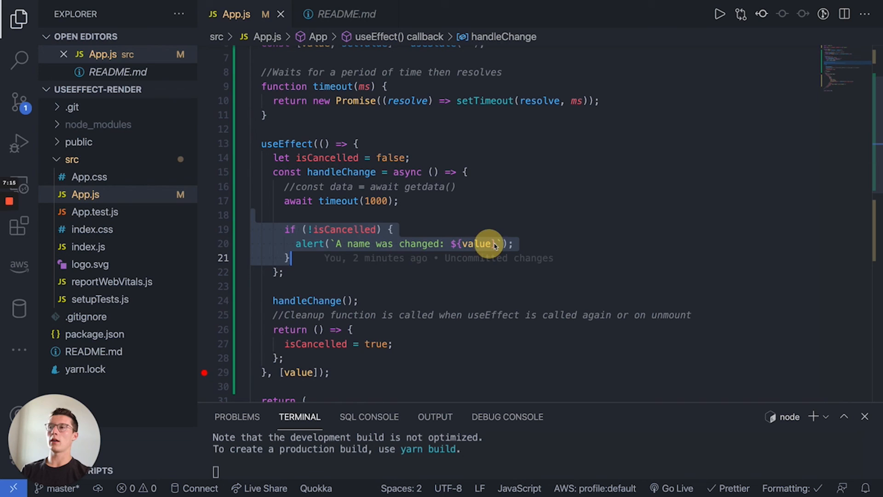
Step: Highlight the uses of 'value' in the effect while the alert sits inside the guard
double_click(478, 243)
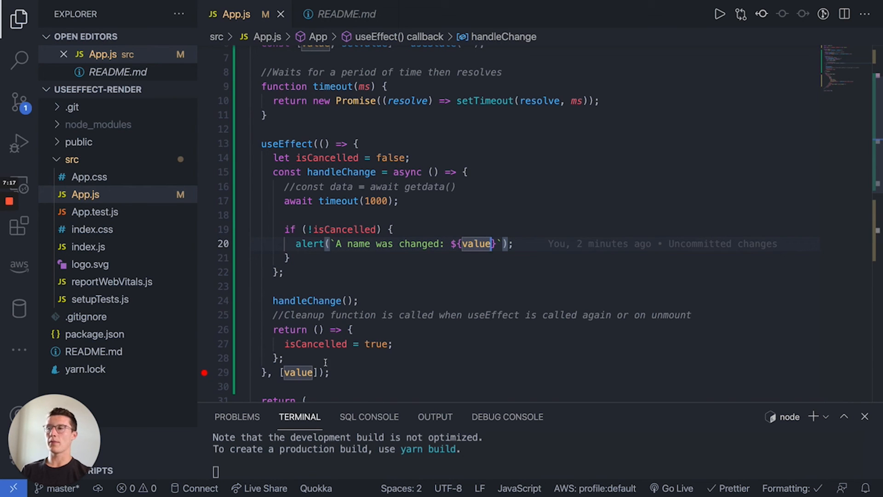
mouse_move(439, 340)
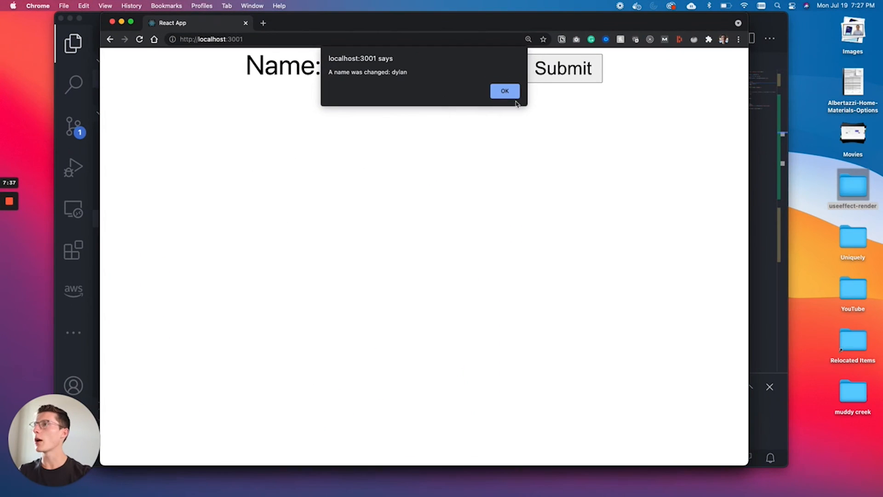
Step: Dismiss the pending alerts and type 'dylan' again, checking that only one alert appears
click(504, 91)
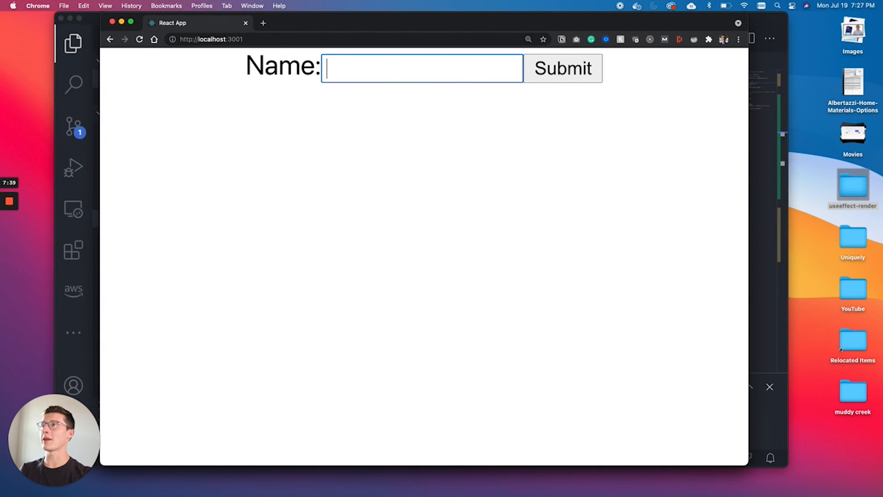
click(561, 68)
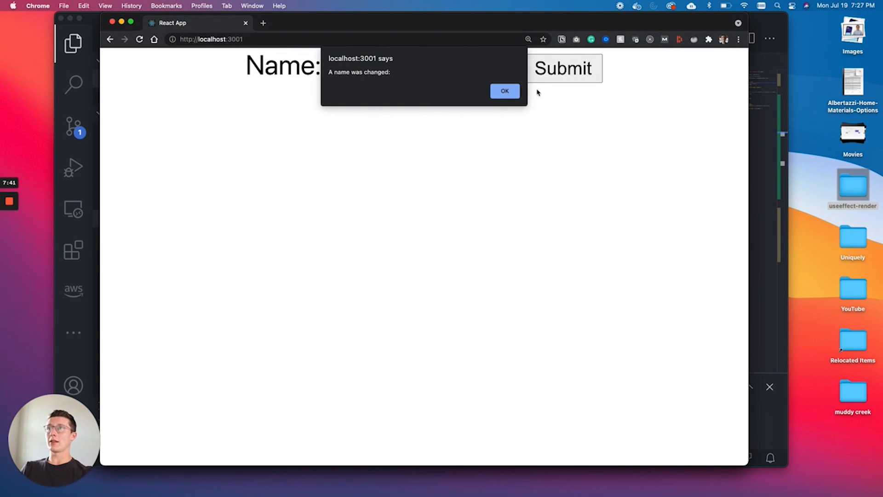
click(504, 90)
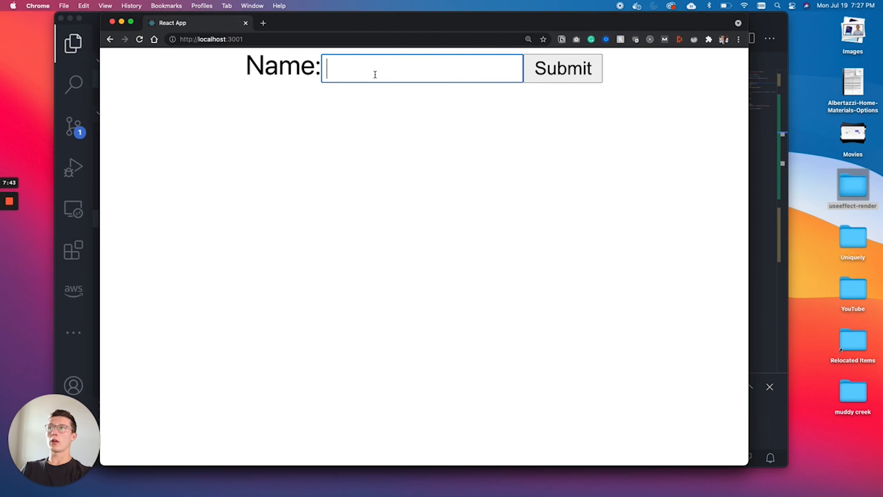
text(dylan)
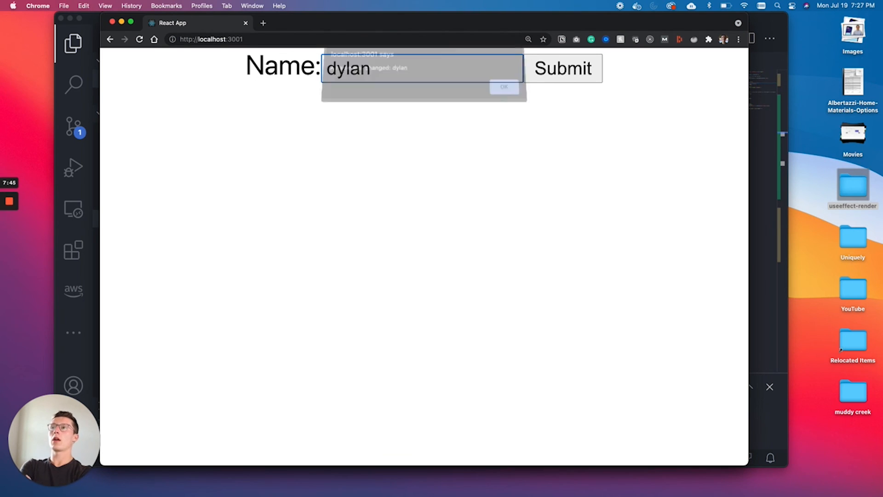